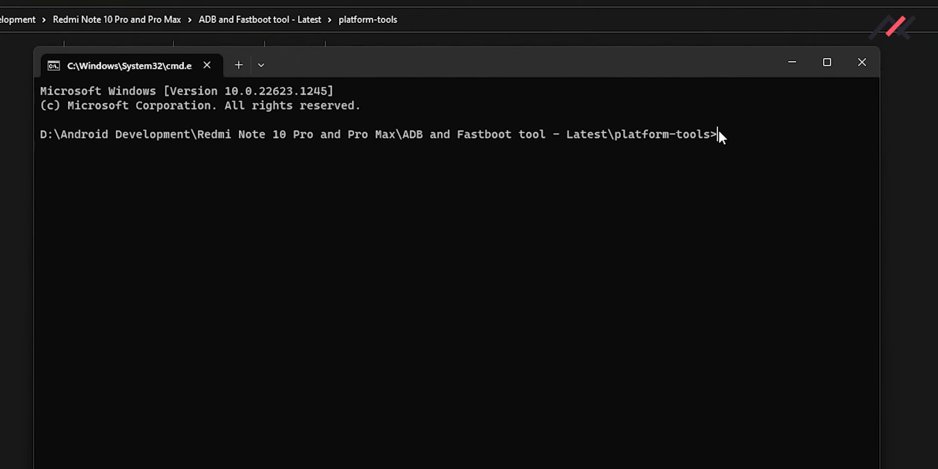
Step: Run 'fastboot devices' to list the phone 71838d1a in fastboot mode
{"action": "type", "text": "fastboot devices"}
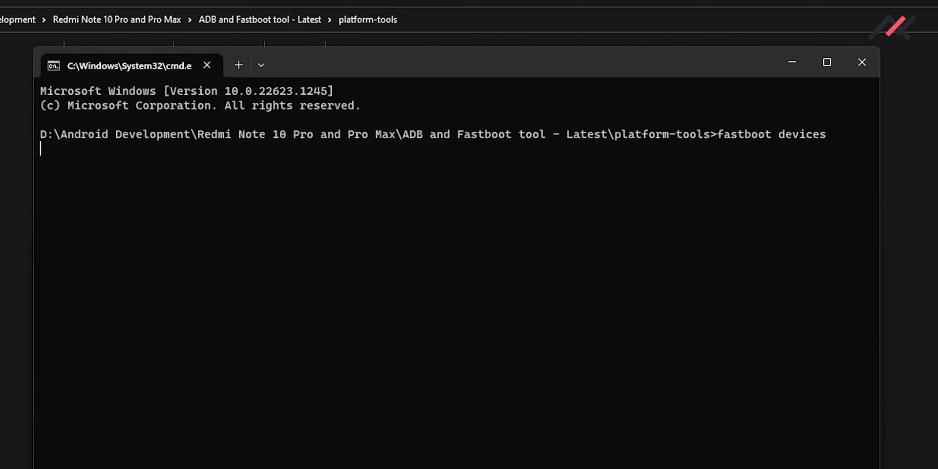
{"action": "key", "text": "Return"}
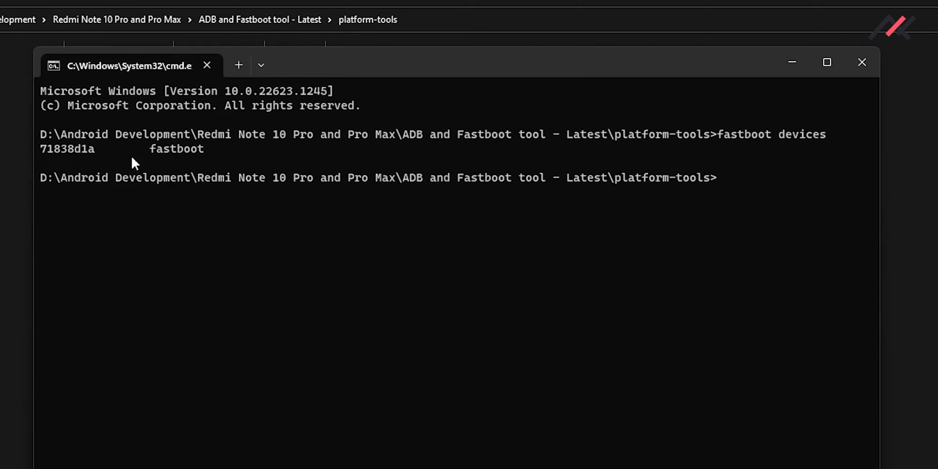
{"action": "mouse_move", "coordinate": [537, 239]}
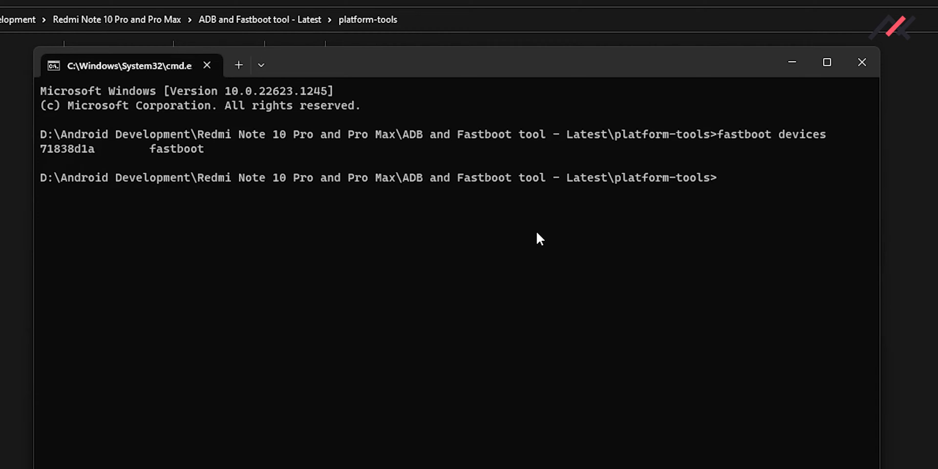
{"action": "mouse_move", "coordinate": [518, 202]}
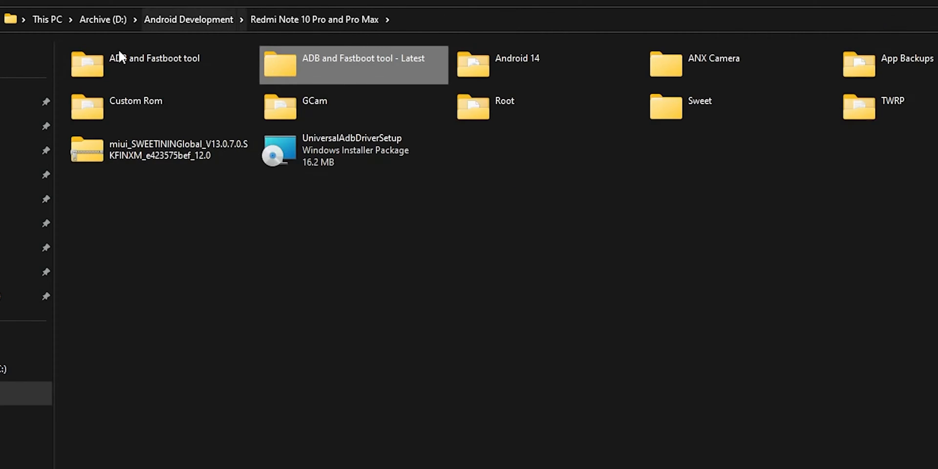
Step: Extract the OrangeFox-R11.1_3-Unofficial-sweet zip in Android 14 and enter the extracted recovery folder
{"action": "double_click", "coordinate": [517, 58]}
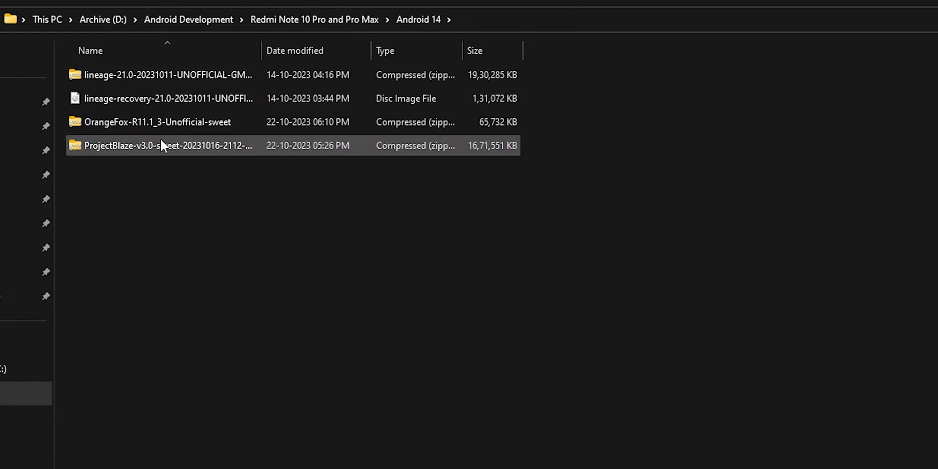
{"action": "mouse_move", "coordinate": [151, 151]}
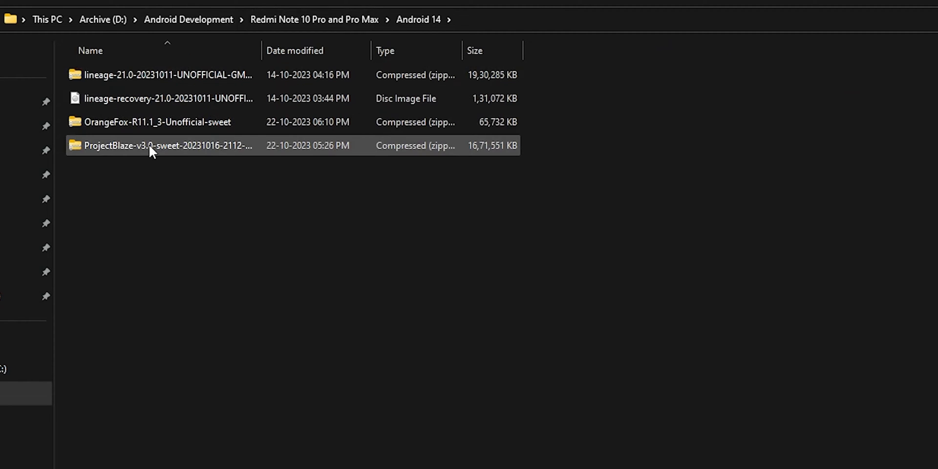
{"action": "left_click", "coordinate": [158, 122]}
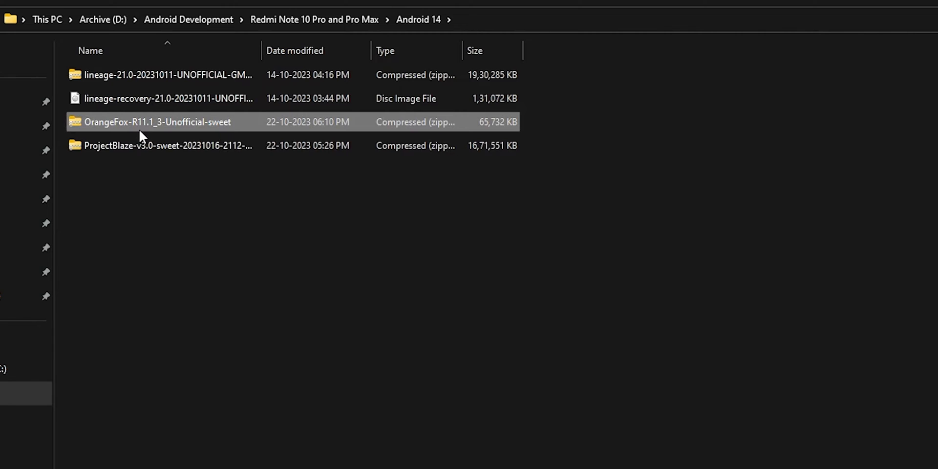
{"action": "right_click", "coordinate": [158, 122]}
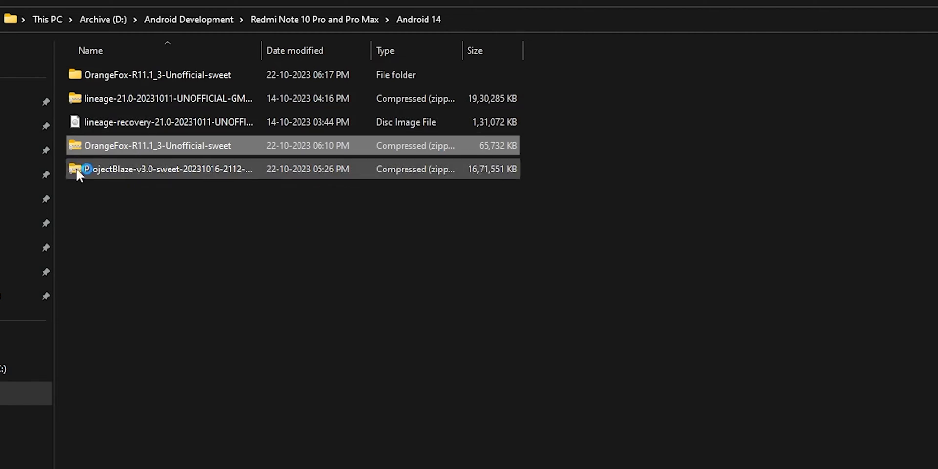
{"action": "double_click", "coordinate": [157, 75]}
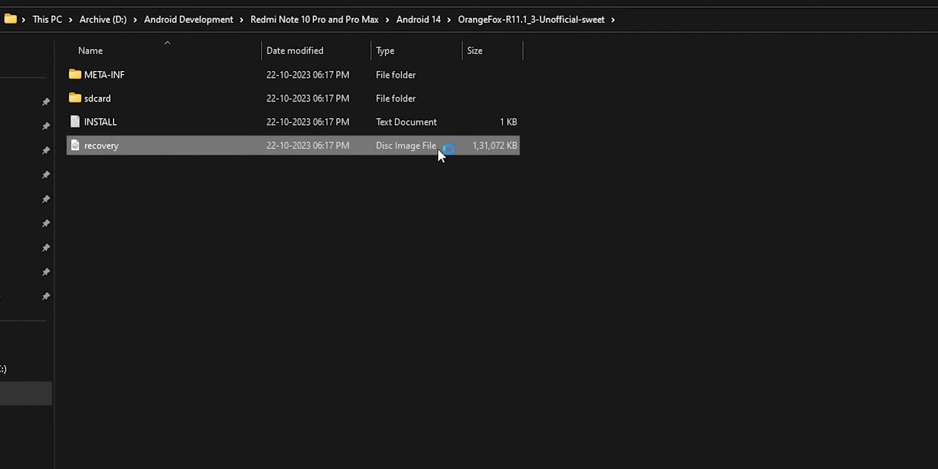
{"action": "mouse_move", "coordinate": [142, 148]}
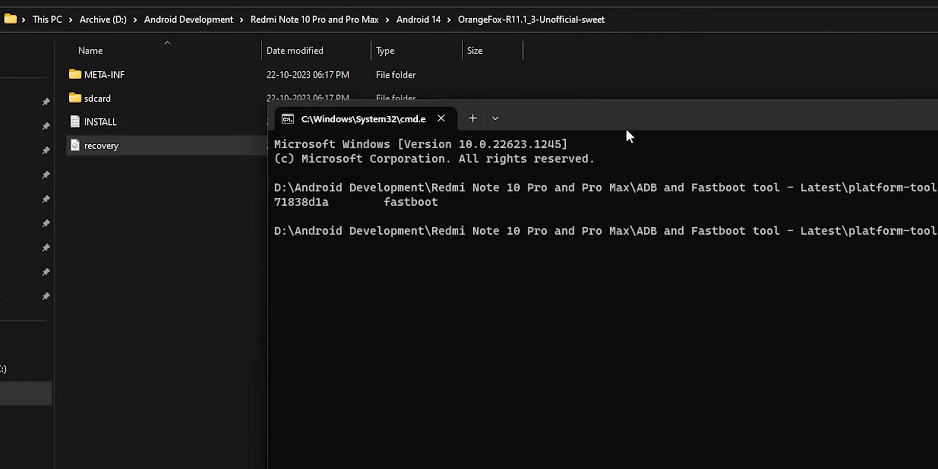
Step: Start a 'fastboot boot' command awaiting the recovery image path
{"action": "type", "text": "fa"}
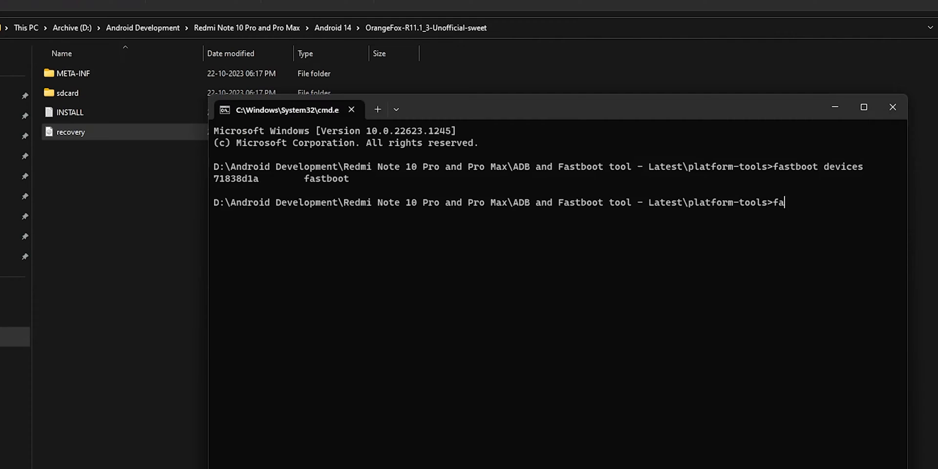
{"action": "type", "text": "stboot"}
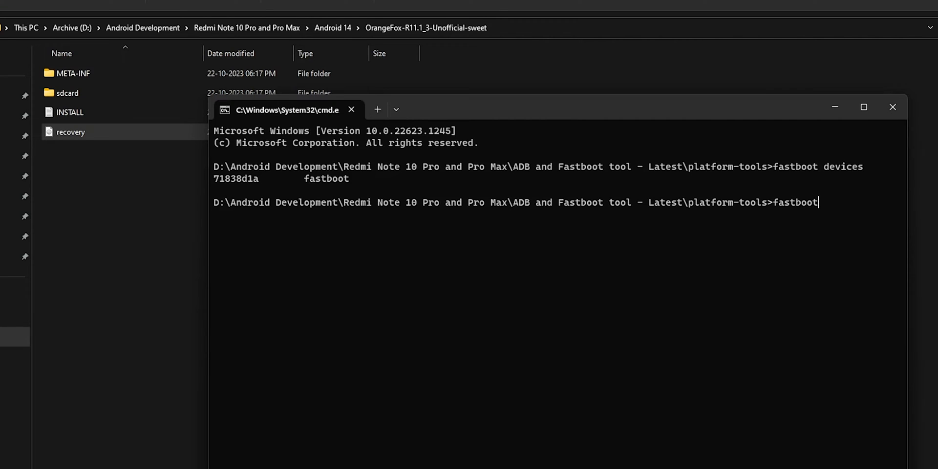
{"action": "type", "text": "boot"}
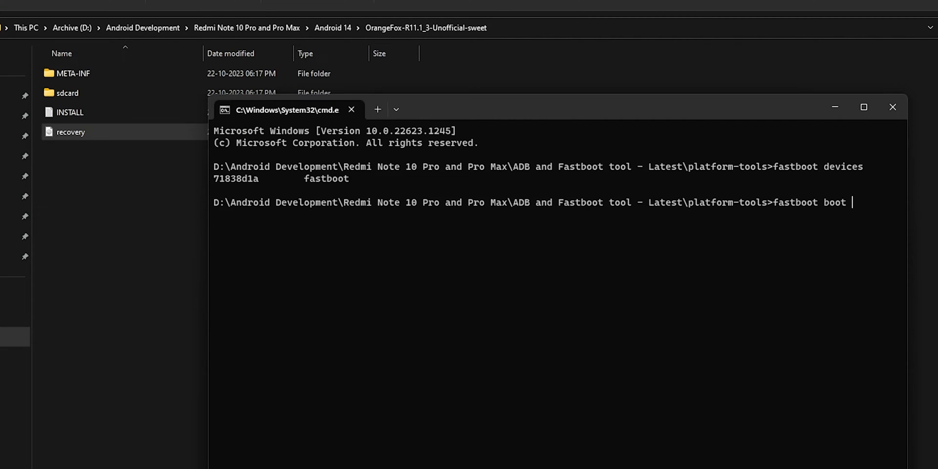
{"action": "mouse_move", "coordinate": [769, 274]}
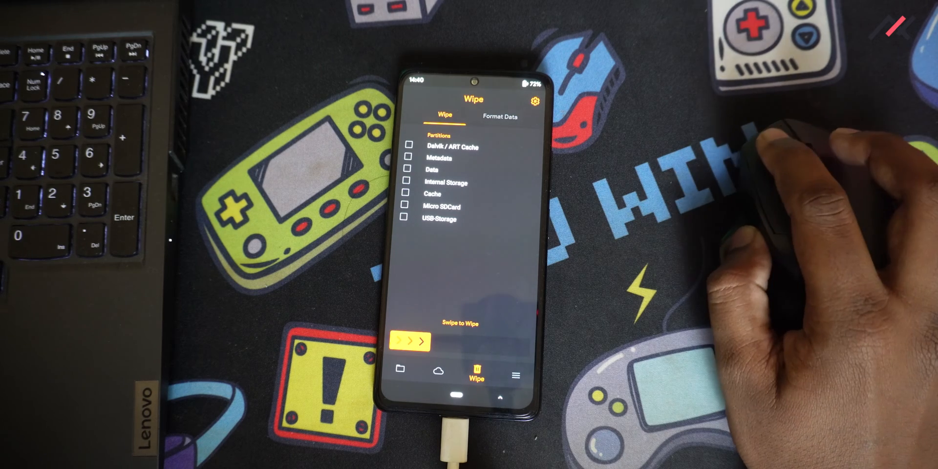
Step: Wipe Dalvik/ART Cache, Metadata, Data, Internal Storage and Cache, then enter ADB & Sideload
{"action": "left_click", "coordinate": [404, 144]}
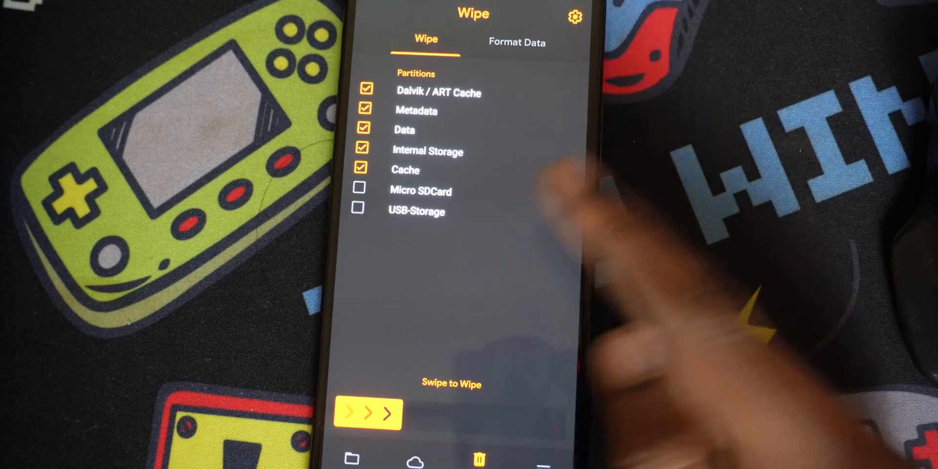
{"action": "left_click_drag", "start_coordinate": [368, 413], "coordinate": [538, 422]}
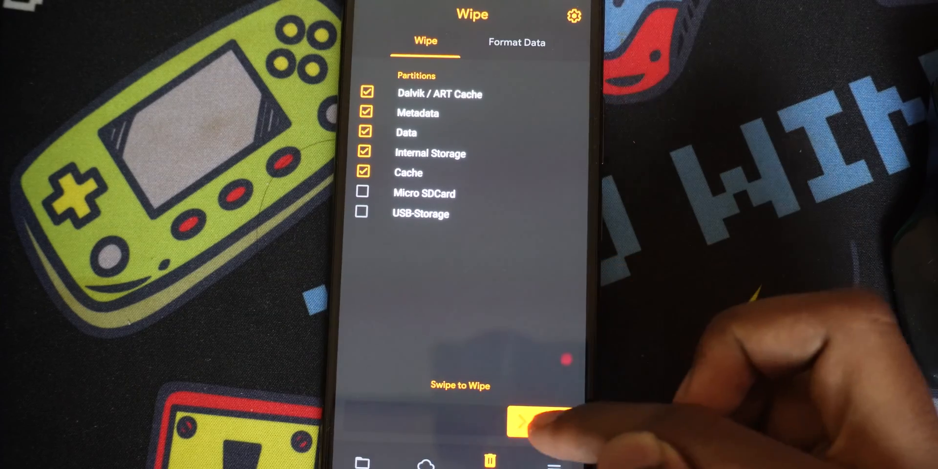
{"action": "left_click_drag", "start_coordinate": [454, 421], "coordinate": [568, 421]}
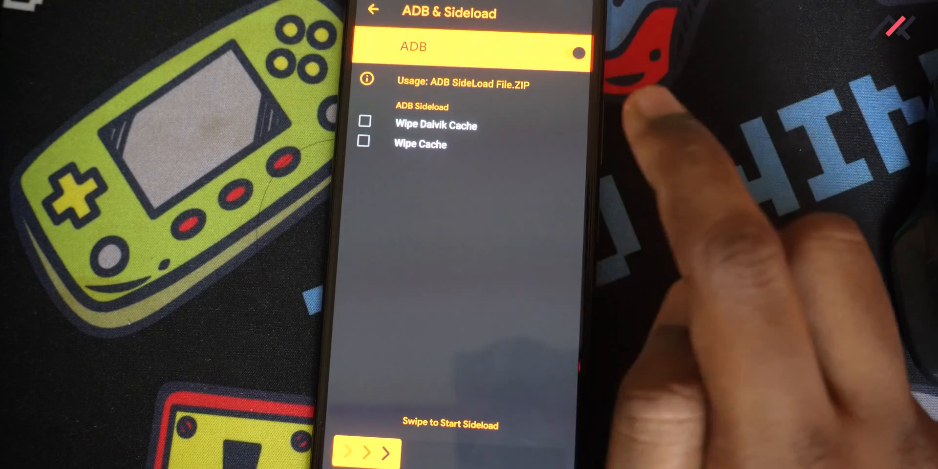
{"action": "left_click", "coordinate": [364, 123]}
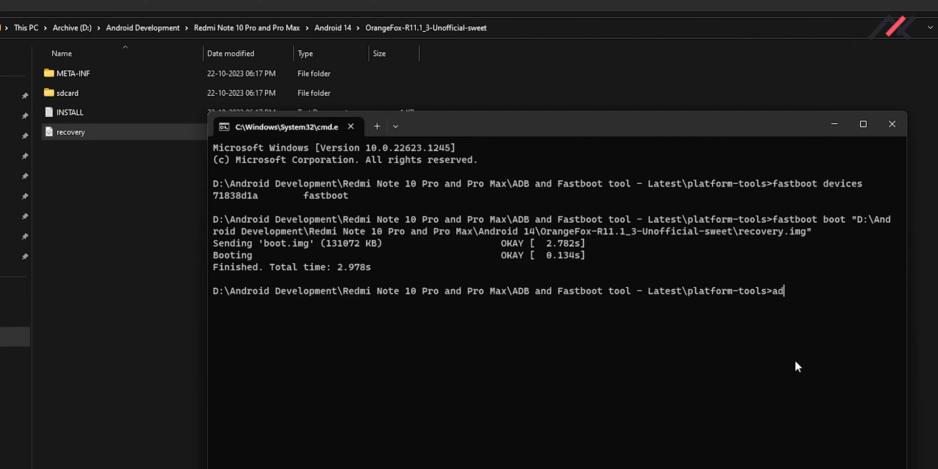
Step: Run 'adb devices' for sideload mode and type 'adb sideload' with the quoted OrangeFox zip path
{"action": "type", "text": "b devices"}
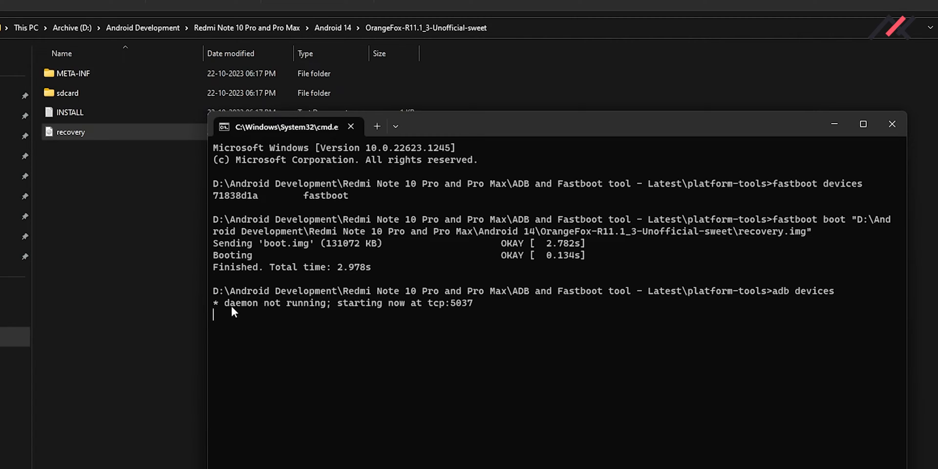
{"action": "mouse_move", "coordinate": [425, 351]}
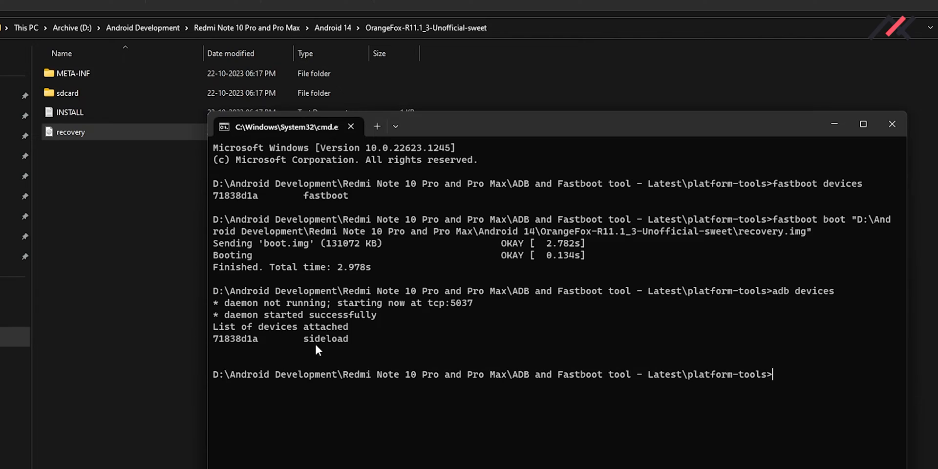
{"action": "mouse_move", "coordinate": [375, 357]}
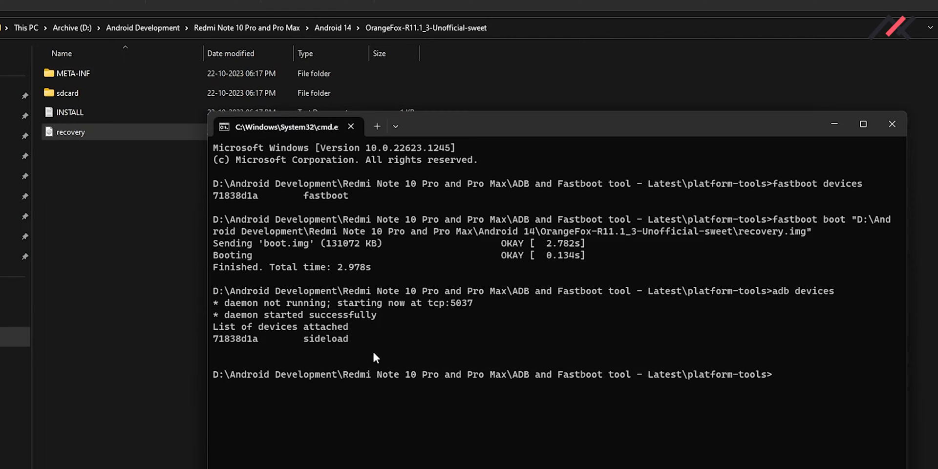
{"action": "type", "text": "adb si"}
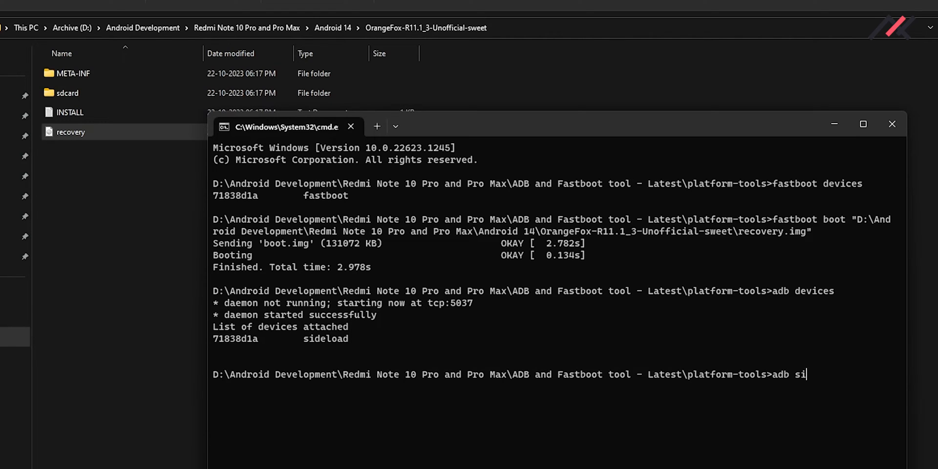
{"action": "type", "text": "deload"}
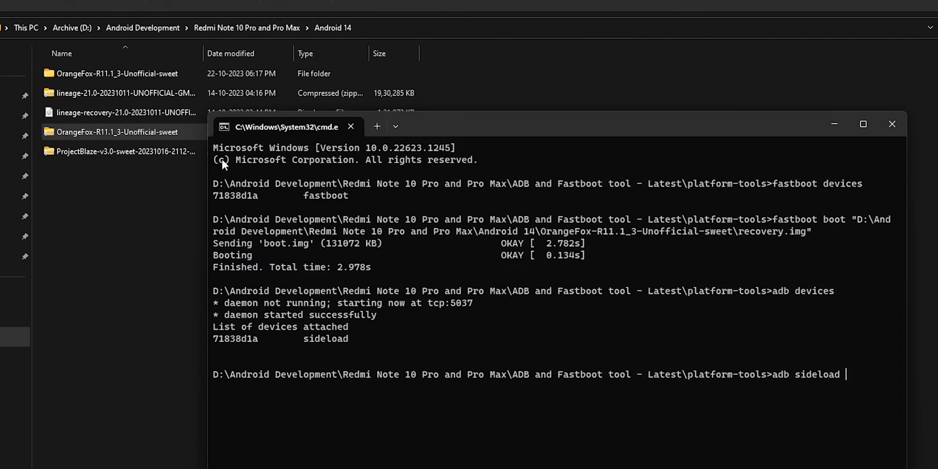
{"action": "type", "text": "\"D:\\Android Development\\Redmi Note 10 Pro and Pro Max\\Android 14\\OrangeFox-R11.1_3-Unofficial-sweet.zip\""}
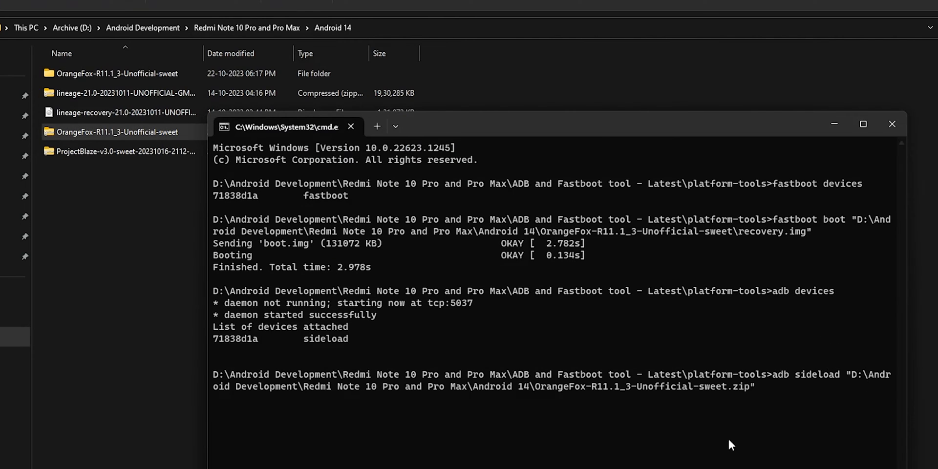